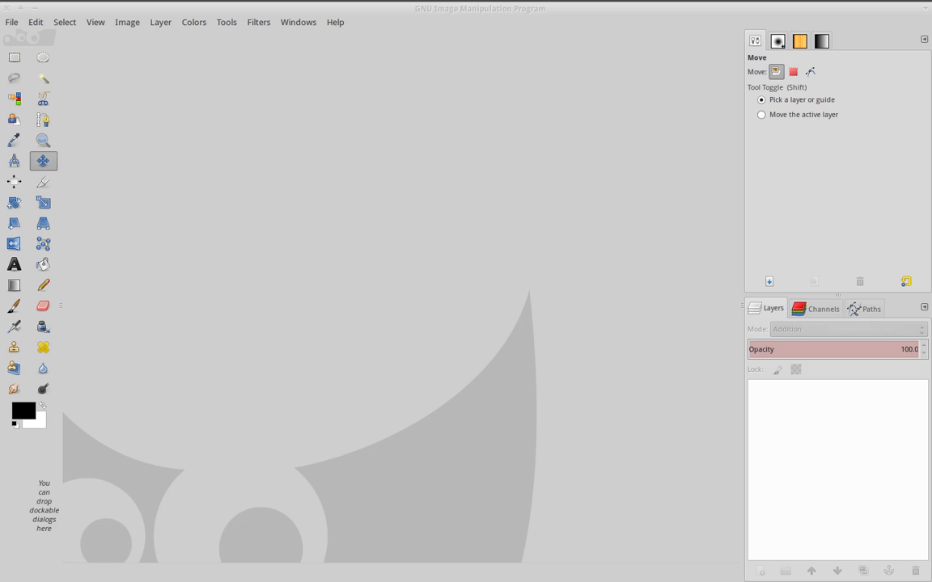
# Step: Open the stapler photo Agraffeuse.jpg from the File menu
pyautogui.click(12, 22)
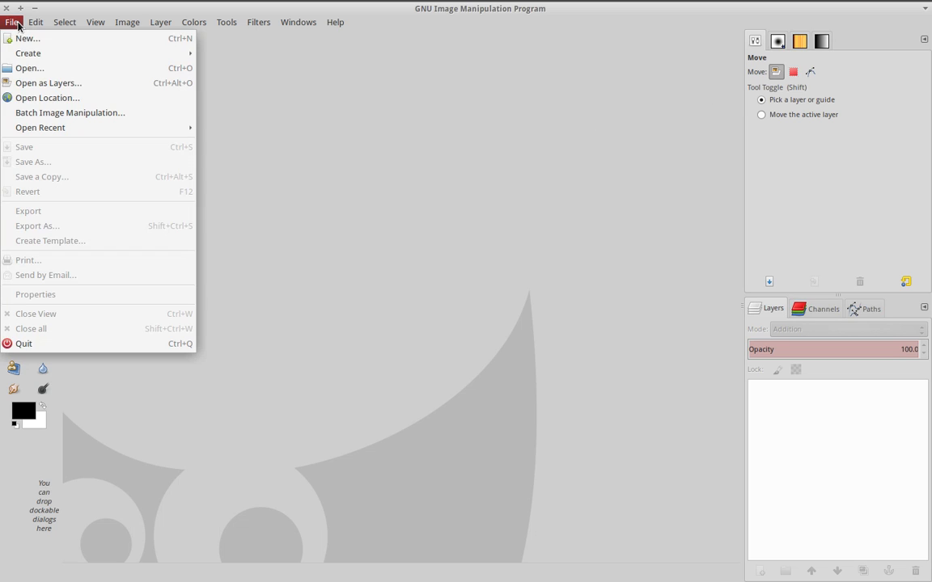
pyautogui.click(30, 68)
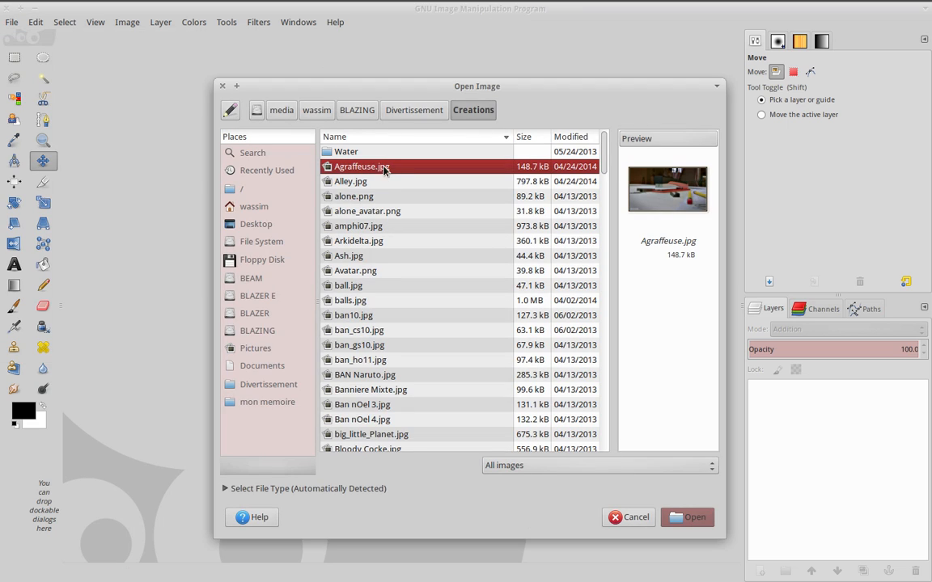
pyautogui.click(686, 517)
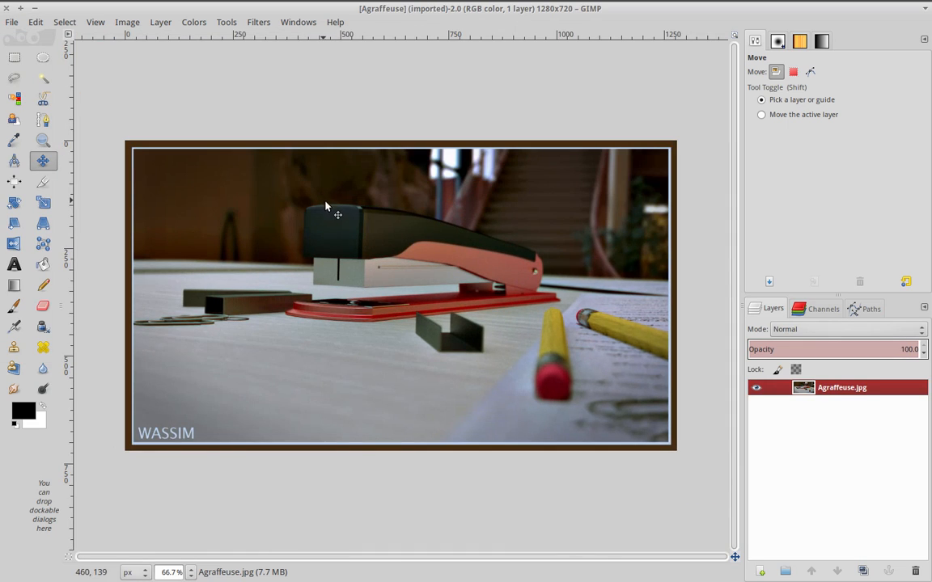
# Step: Duplicate the Agraffeuse.jpg layer twice to get three identical layers
pyautogui.moveTo(327, 206); pyautogui.dragTo(388, 214)
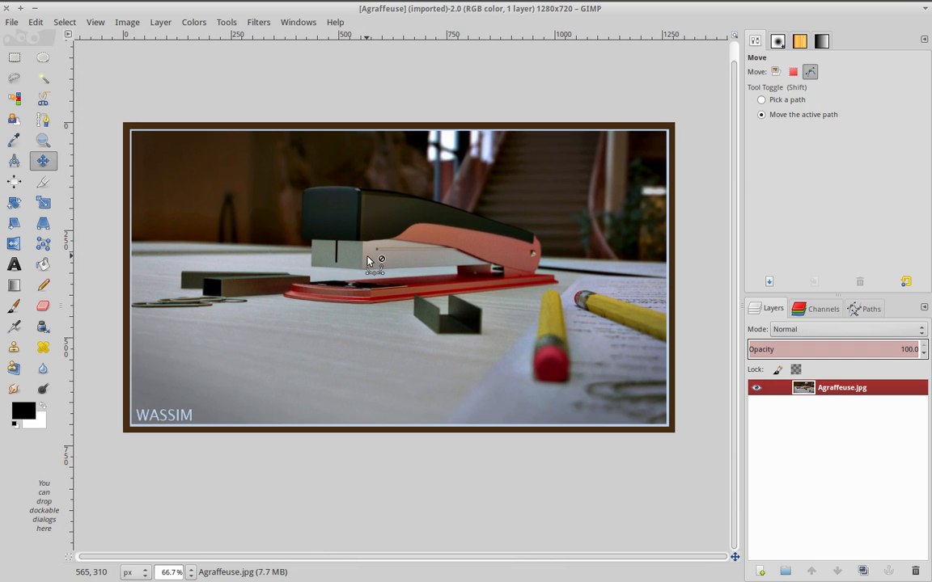
pyautogui.click(761, 99)
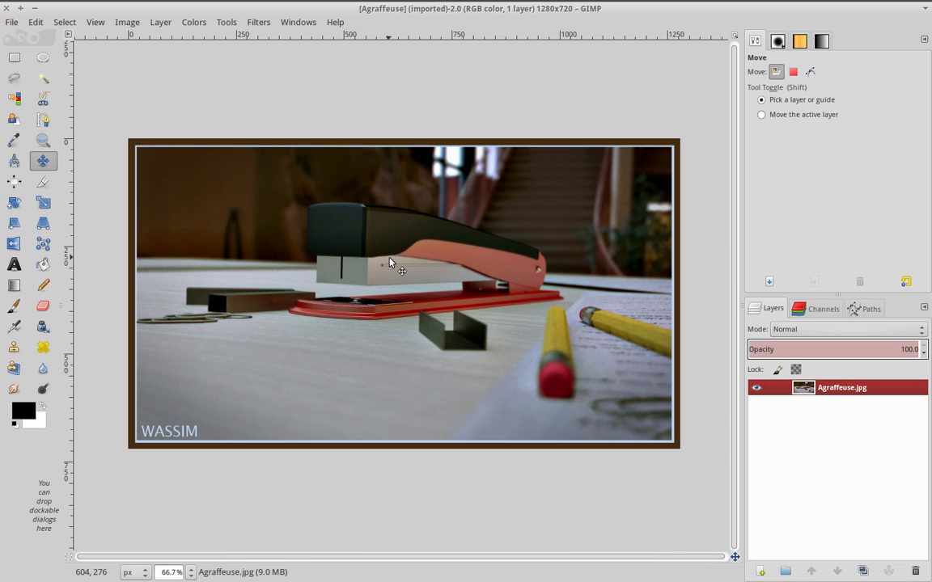
pyautogui.moveTo(753, 542)
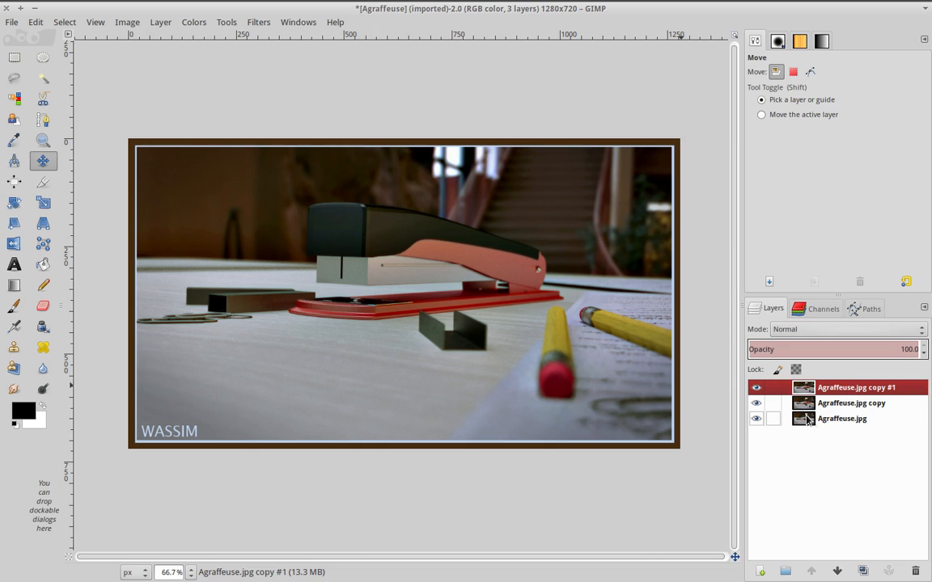
# Step: Reduce the bottom layer to its red channel with the Channel Mixer
pyautogui.click(841, 418)
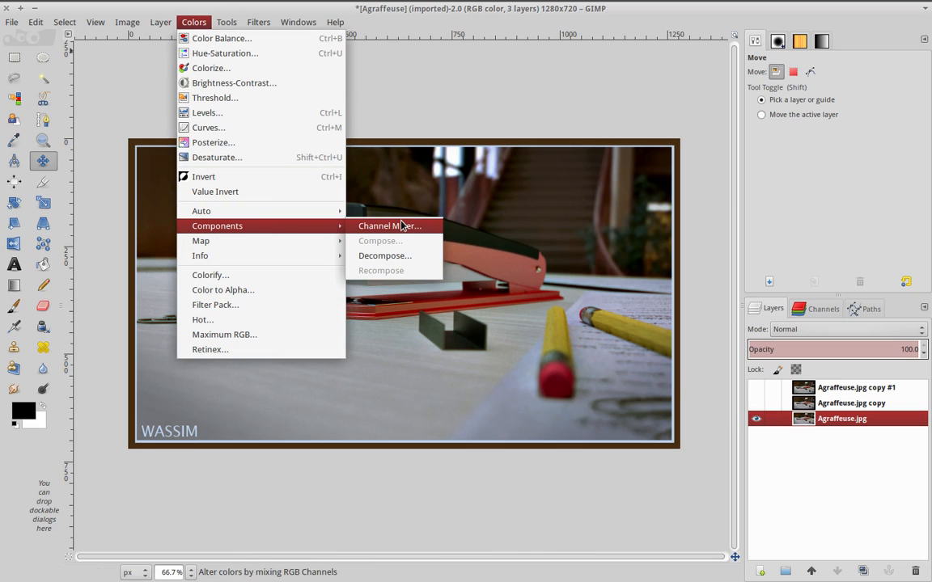
pyautogui.click(389, 226)
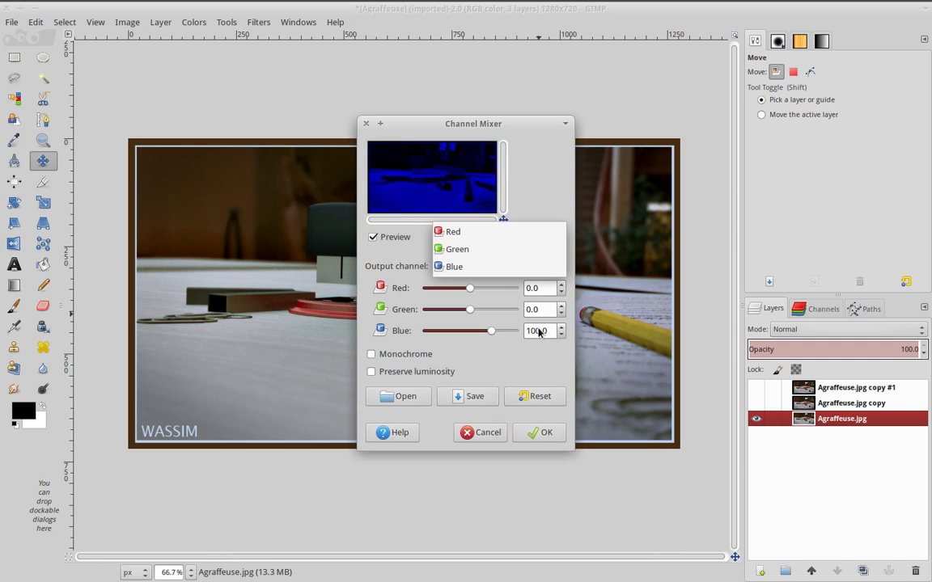
pyautogui.click(453, 232)
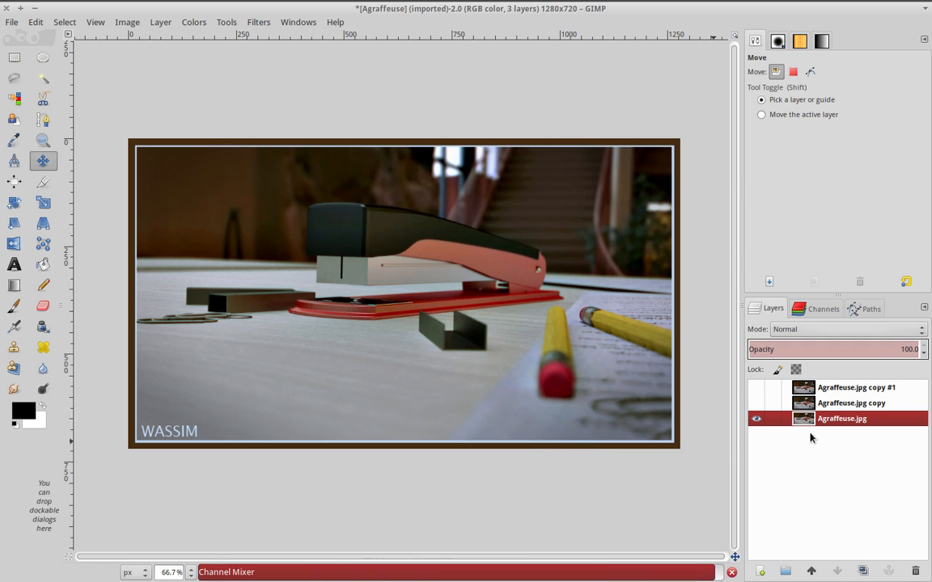
# Step: Reduce the middle layer to green only with the Channel Mixer
pyautogui.click(851, 402)
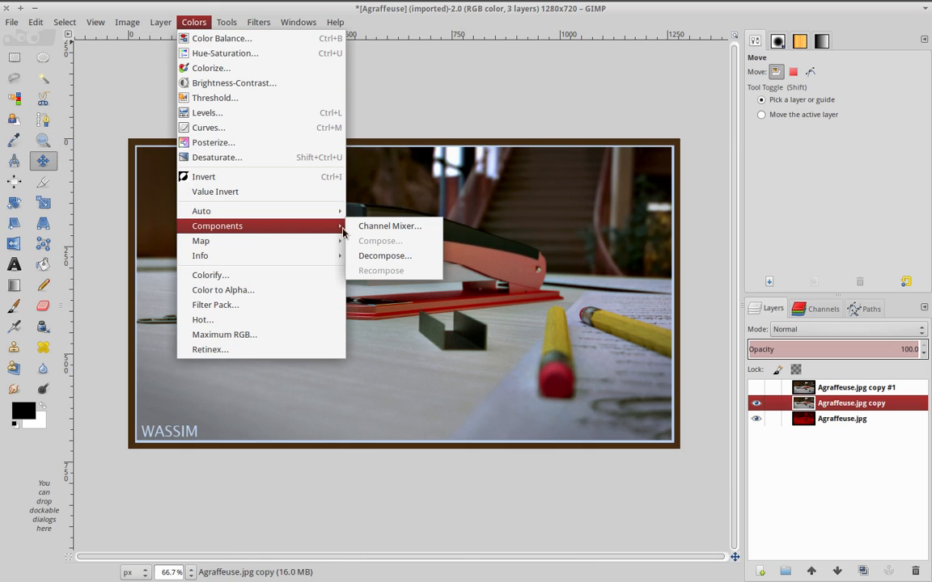
pyautogui.click(389, 226)
pyautogui.write('10')
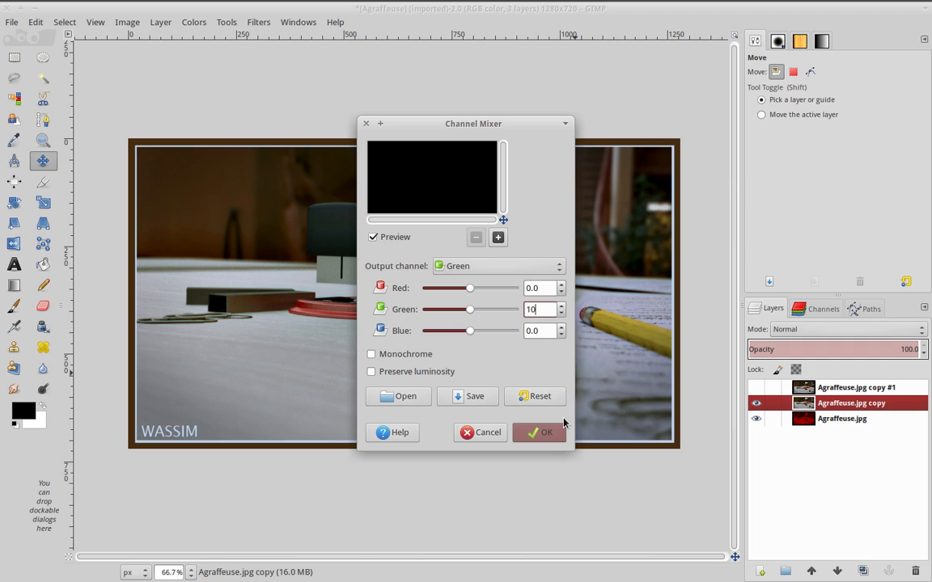
pyautogui.click(539, 432)
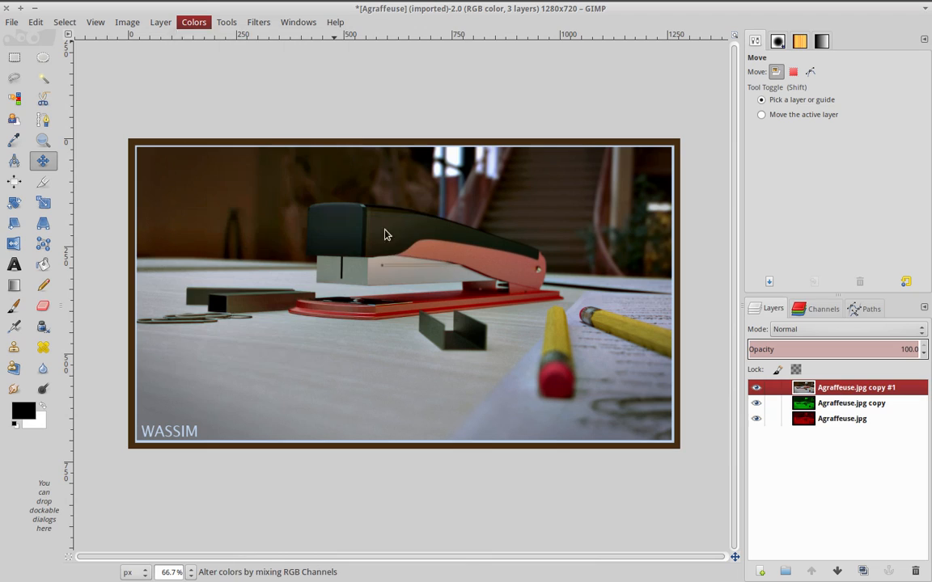
# Step: Reduce the top layer to blue only with the Channel Mixer
pyautogui.click(193, 22)
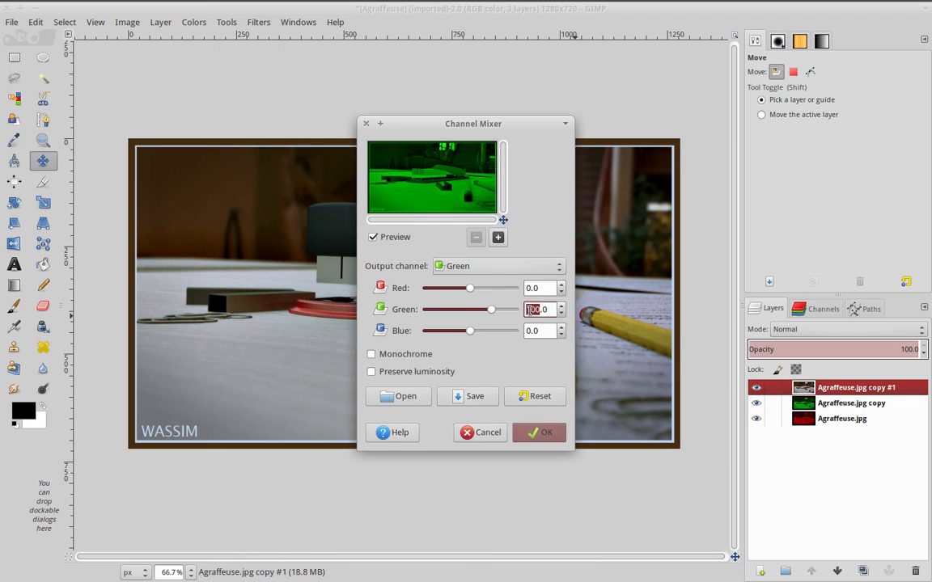
pyautogui.click(497, 266)
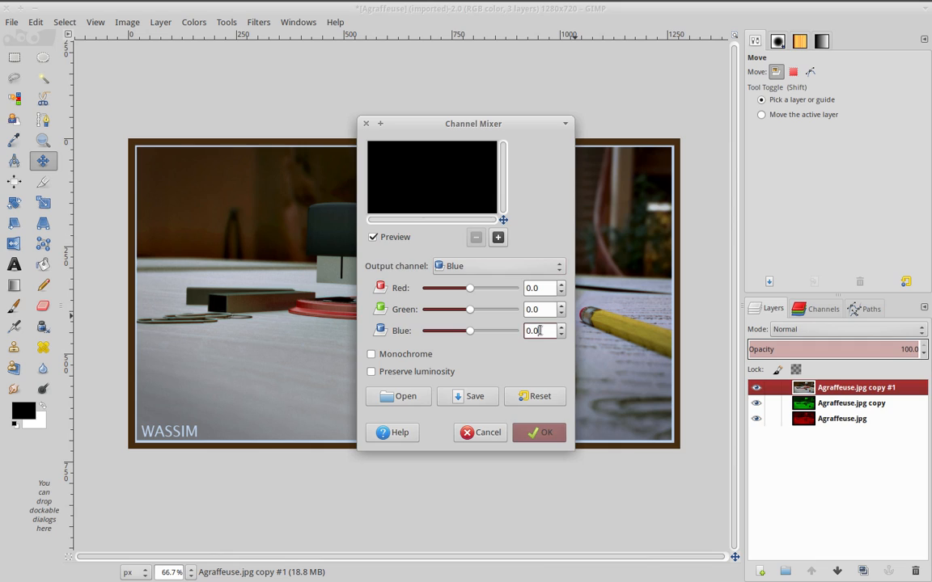
pyautogui.click(539, 432)
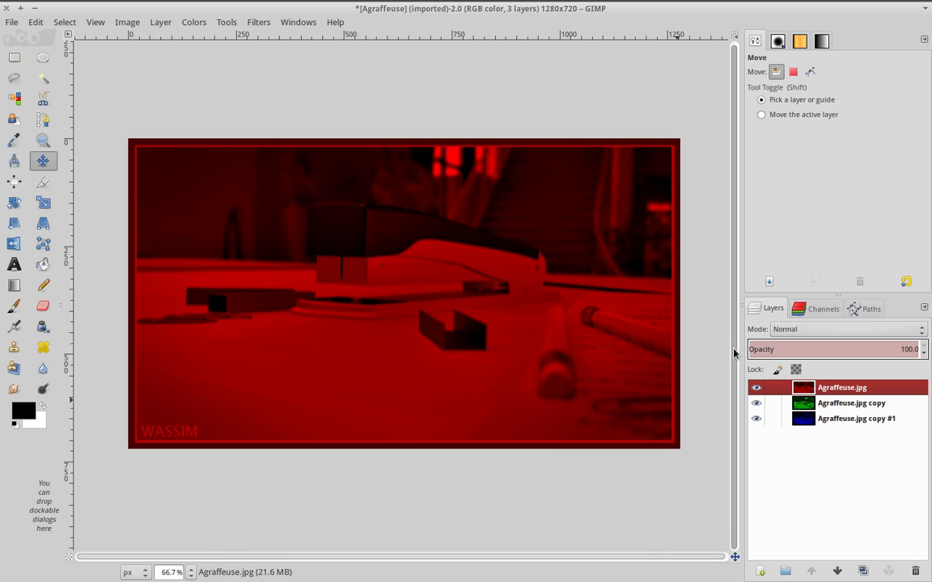
pyautogui.moveTo(900, 382)
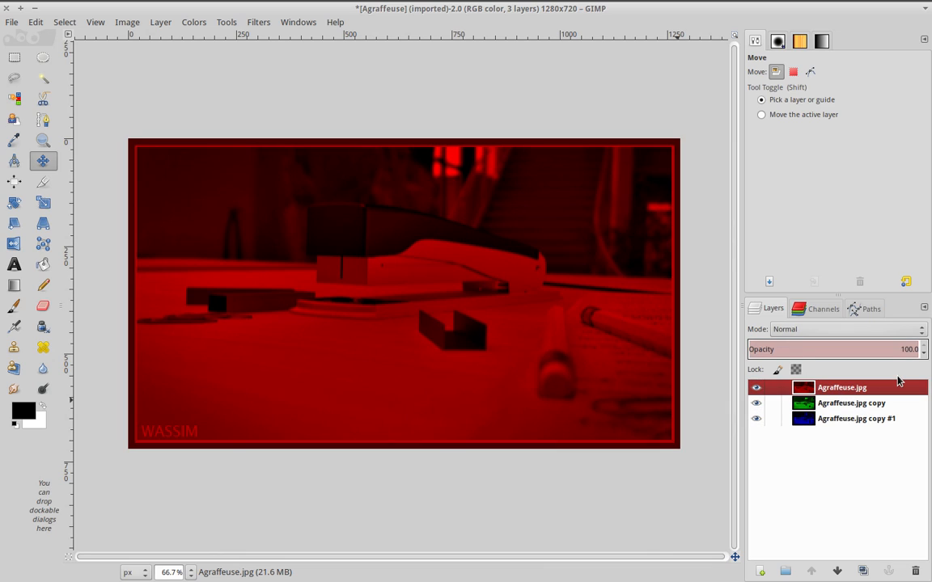
# Step: Set the red layer's blend mode to Addition in the Layers dialog
pyautogui.click(757, 402)
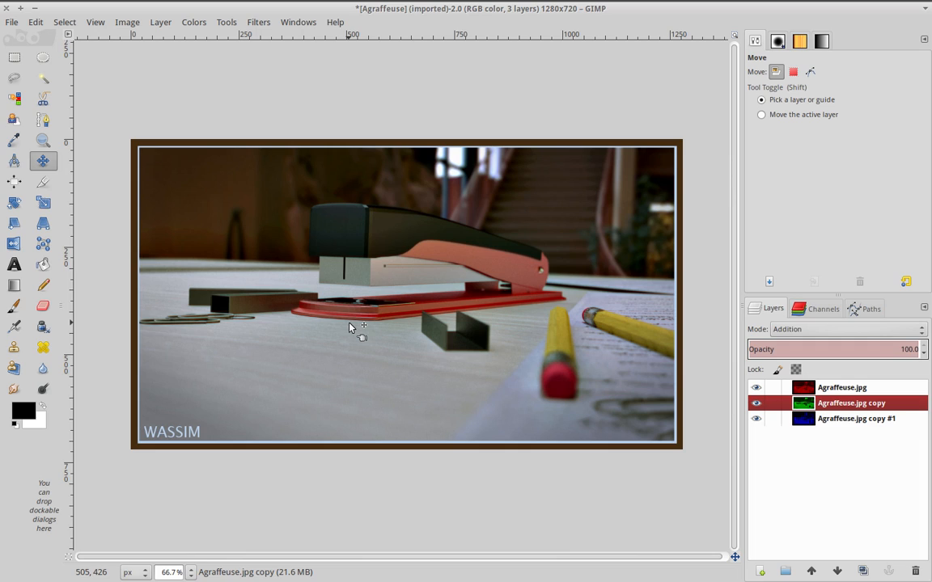
pyautogui.moveTo(336, 318)
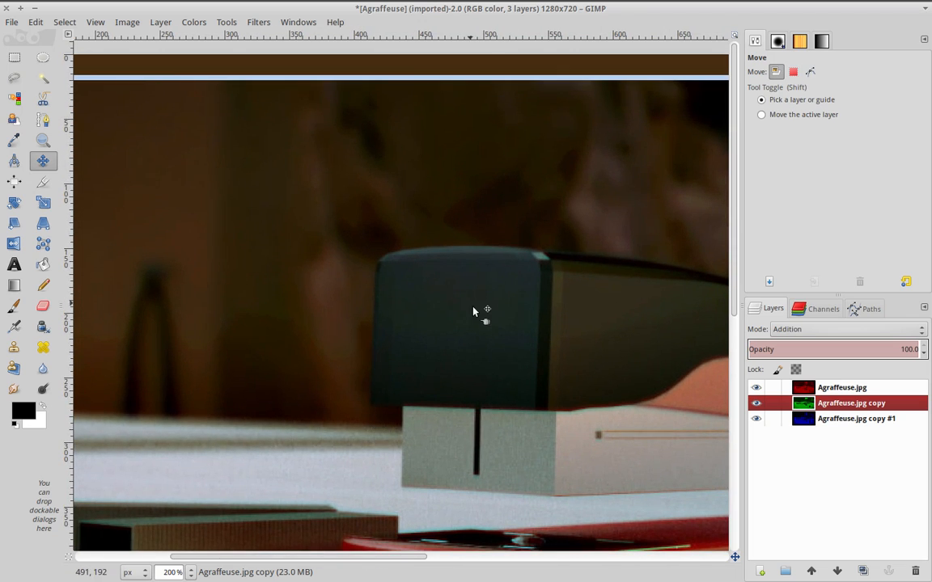
pyautogui.moveTo(414, 289)
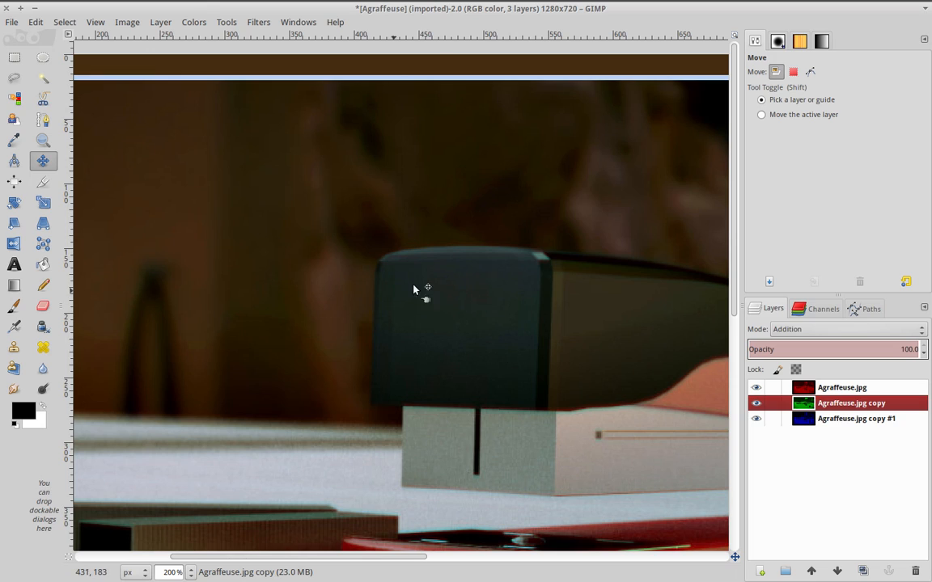
pyautogui.moveTo(472, 298)
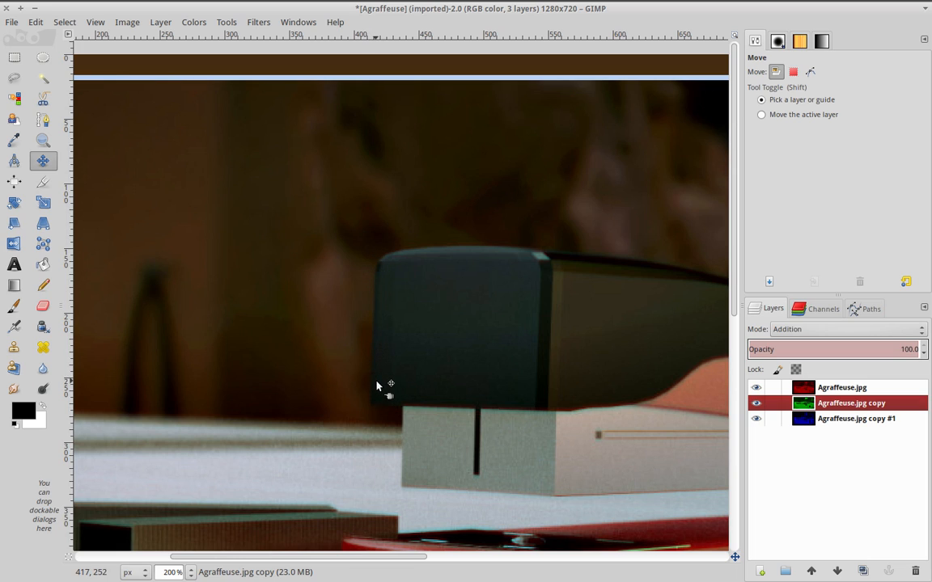
pyautogui.moveTo(381, 340)
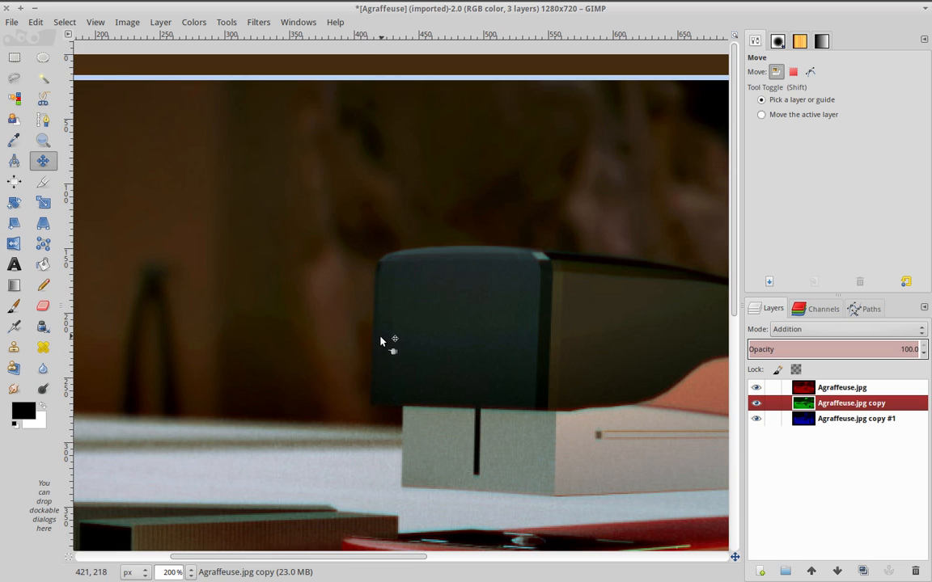
pyautogui.moveTo(564, 260)
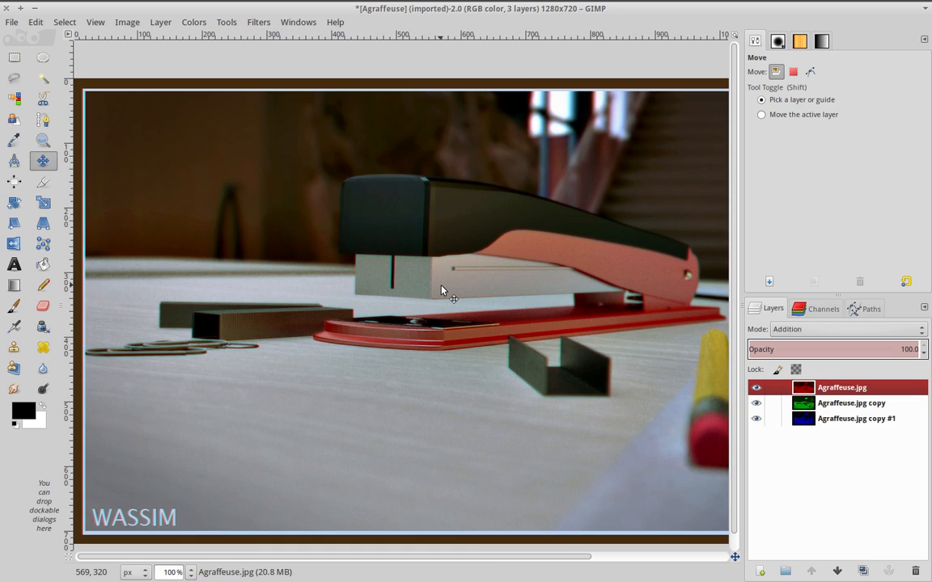
# Step: Nudge the green channel layer a few pixels to create narrow color fringes
pyautogui.click(851, 403)
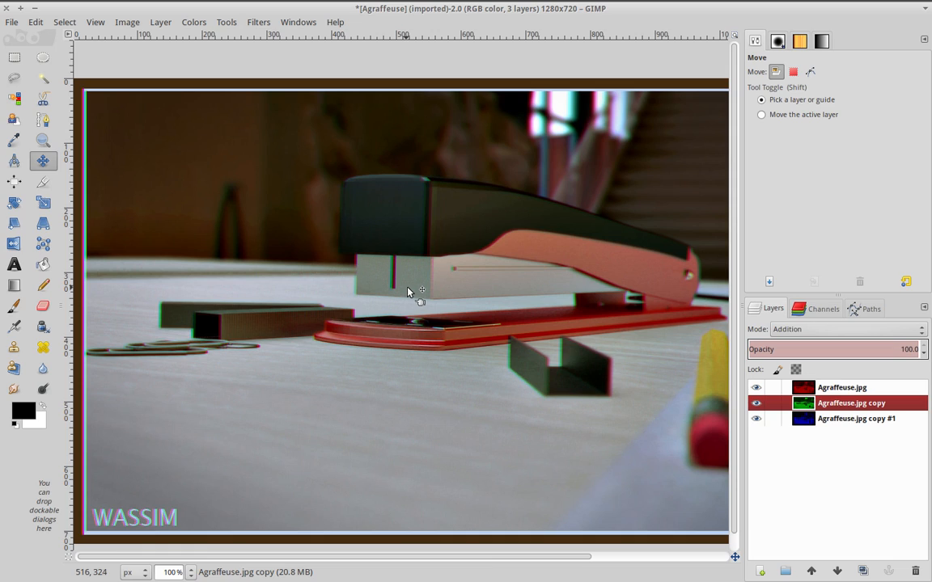
pyautogui.moveTo(420, 348)
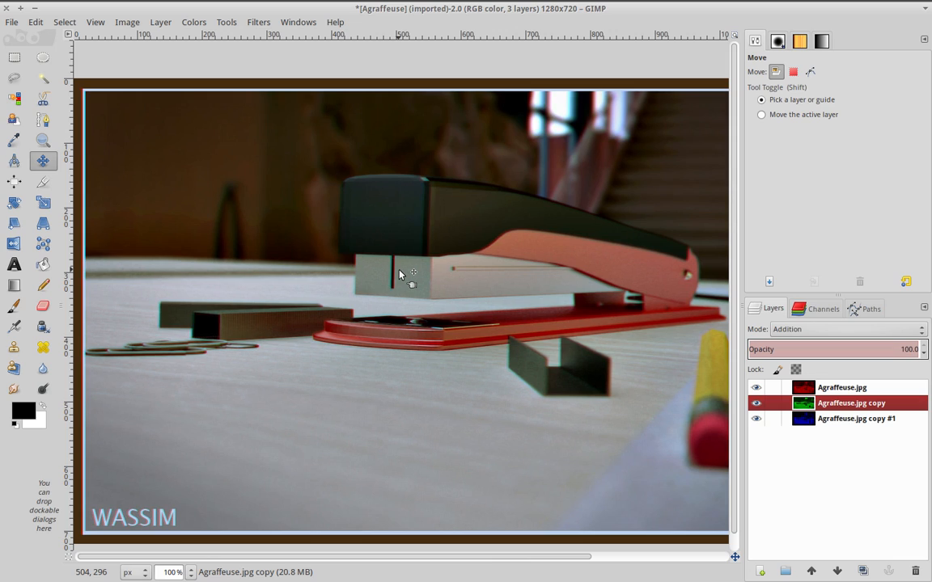
pyautogui.click(841, 387)
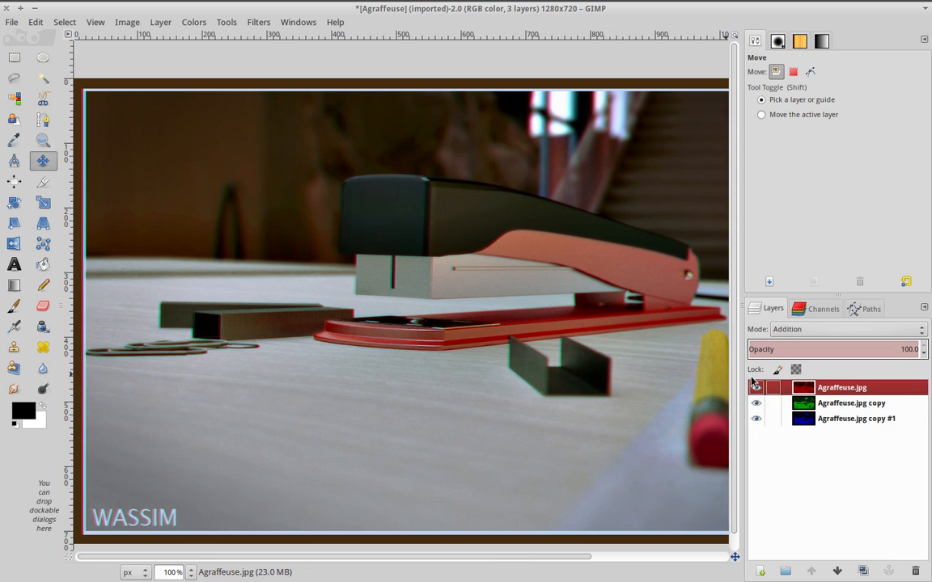
# Step: Offset the red channel layer and zoom in to inspect the red fringes
pyautogui.click(757, 387)
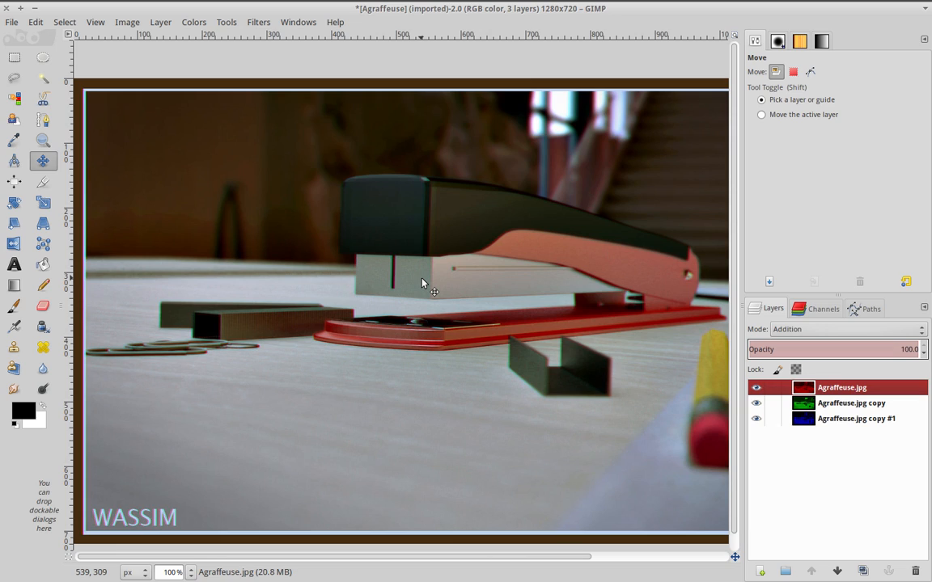
pyautogui.moveTo(447, 247)
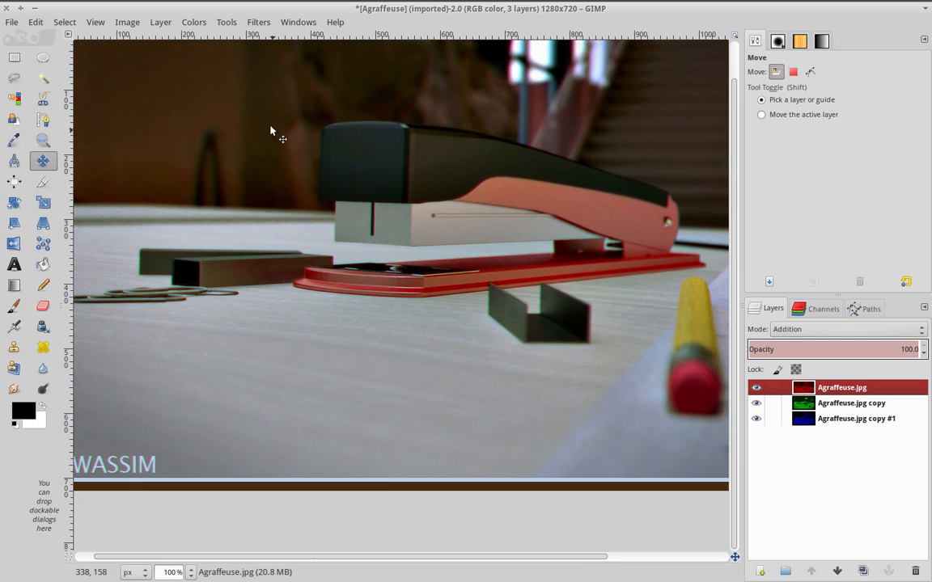
pyautogui.moveTo(611, 377)
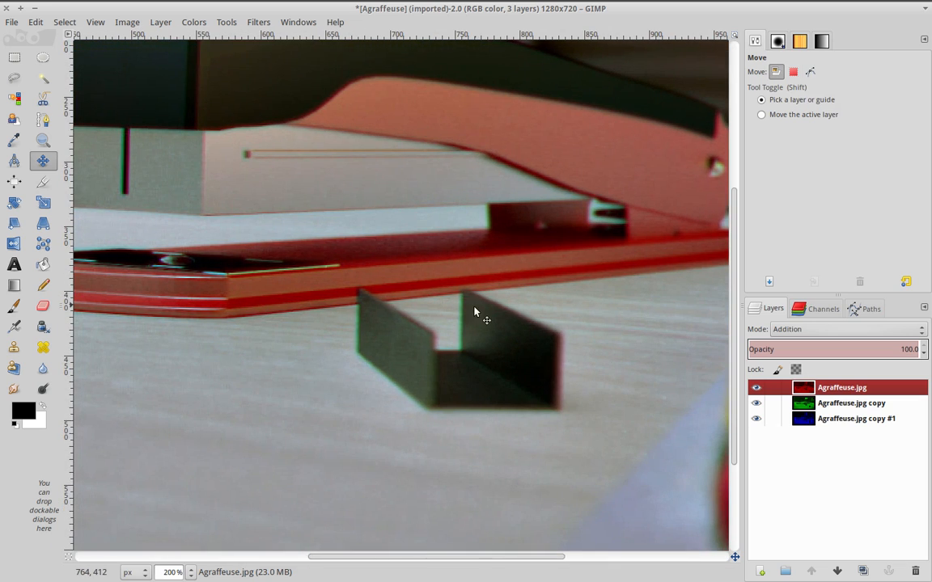
pyautogui.moveTo(358, 342)
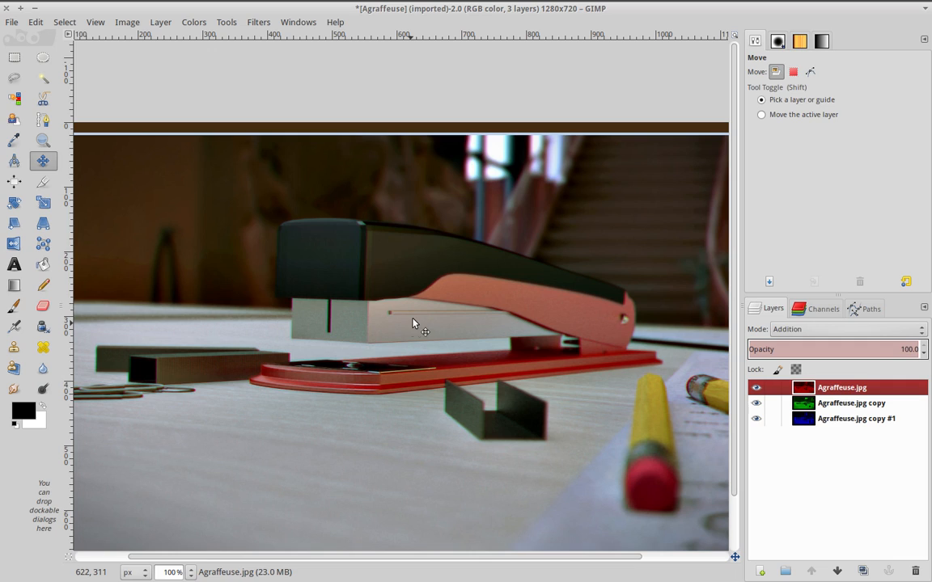
pyautogui.scroll(-3)
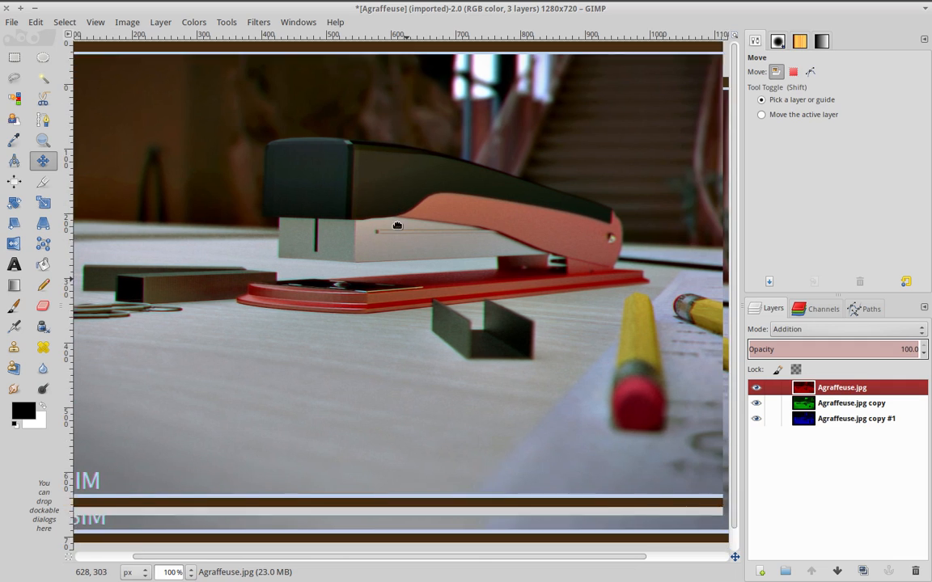